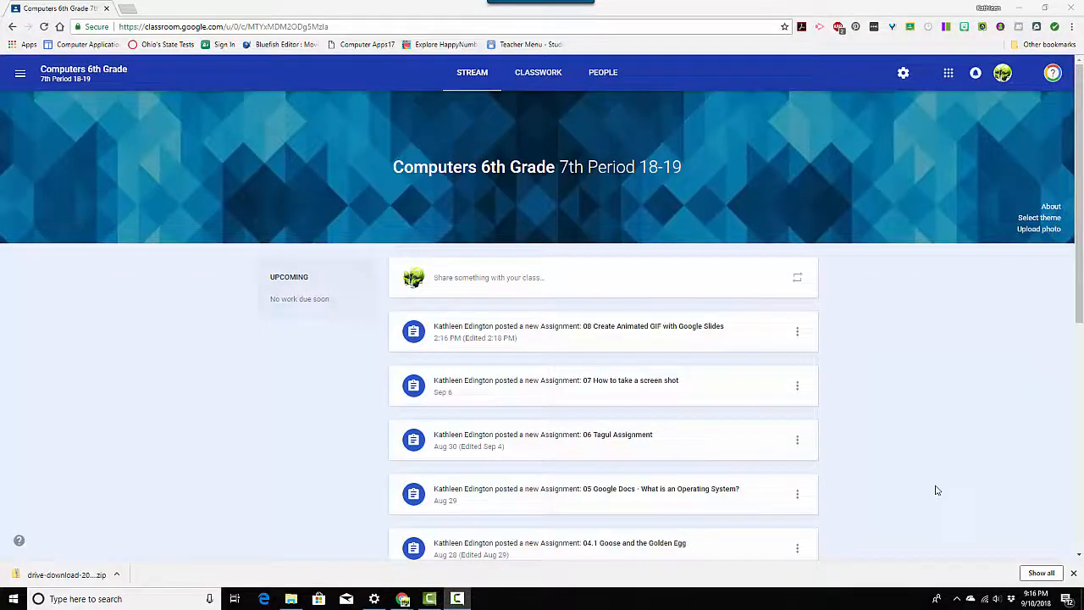
{"action": "mouse_move", "coordinate": [942, 413]}
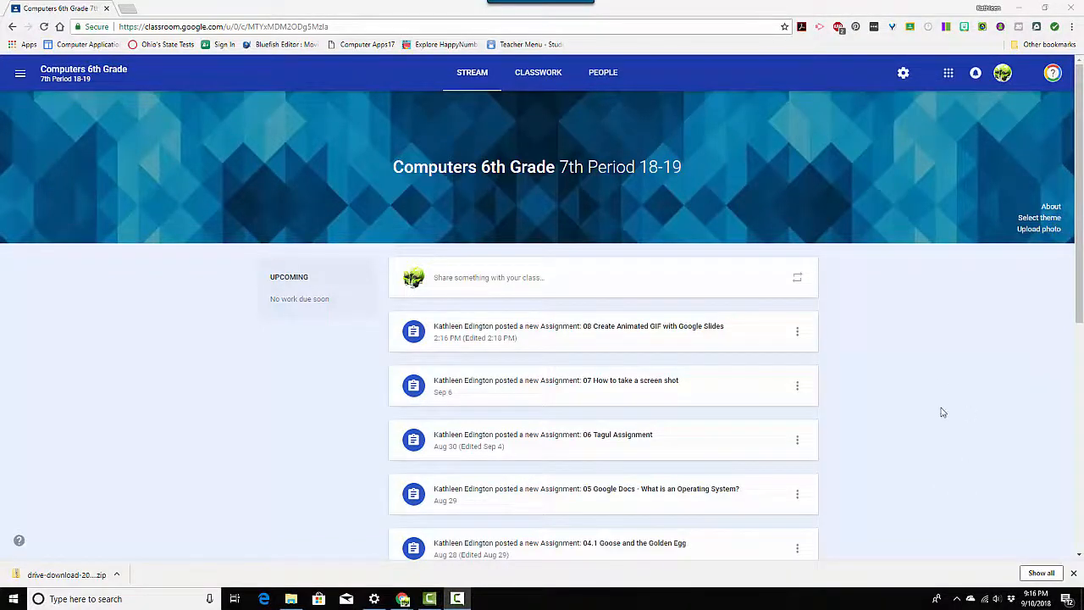
{"action": "mouse_move", "coordinate": [878, 197]}
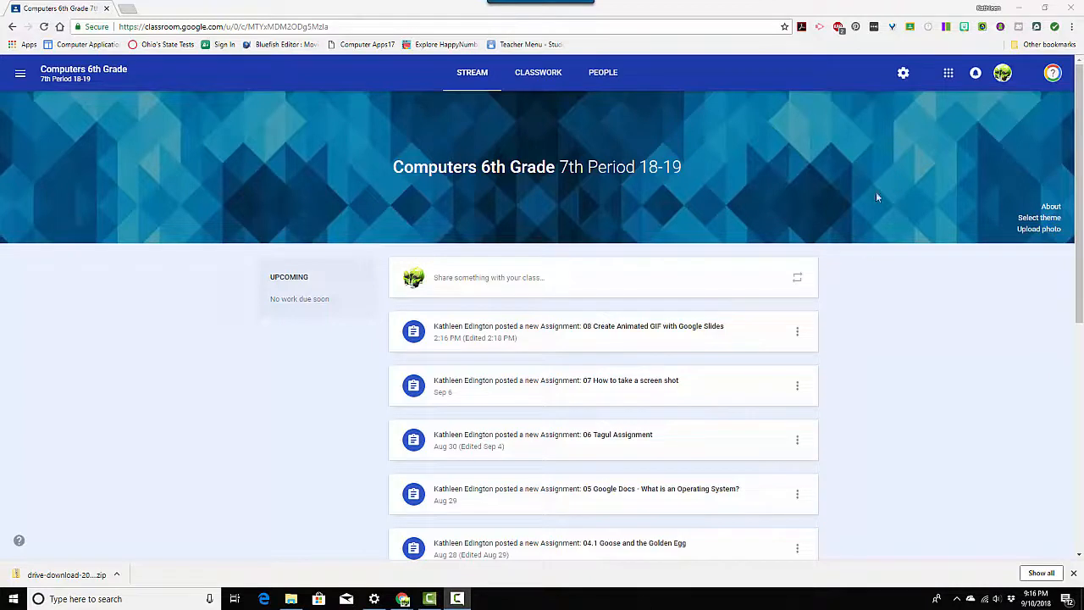
{"action": "mouse_move", "coordinate": [538, 72]}
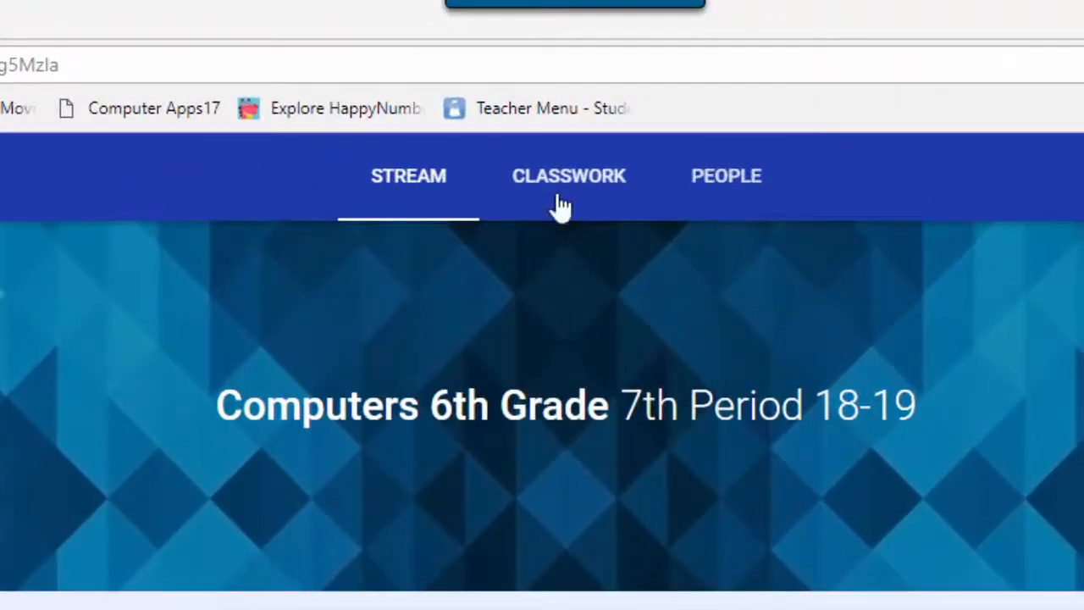
- Open the '08 Create Animated GIF with Google Slides' assignment from the Classwork list
{"action": "left_click", "coordinate": [568, 175]}
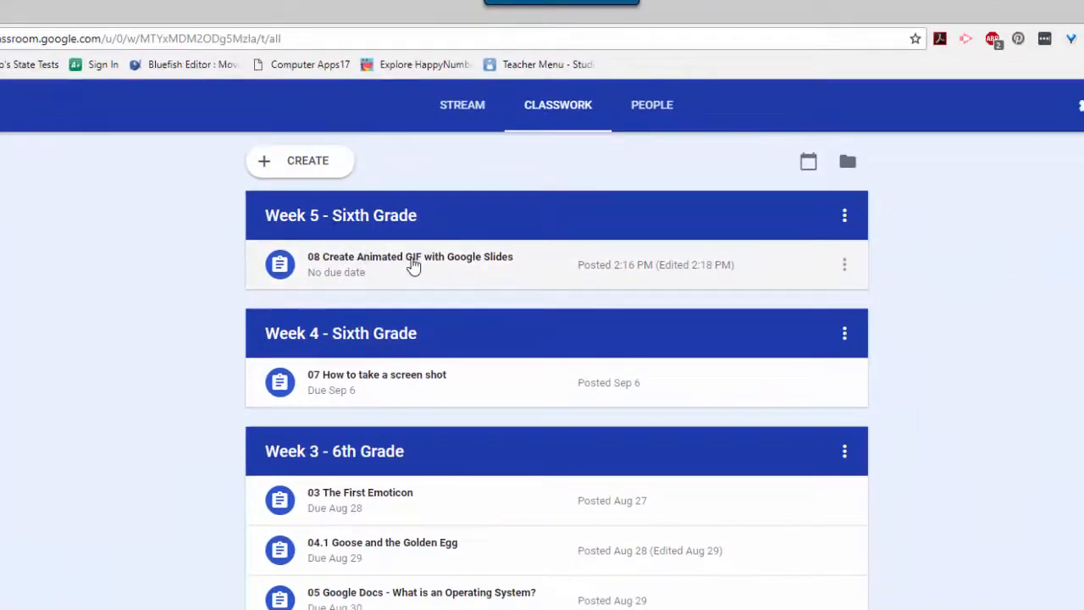
{"action": "left_click", "coordinate": [410, 264]}
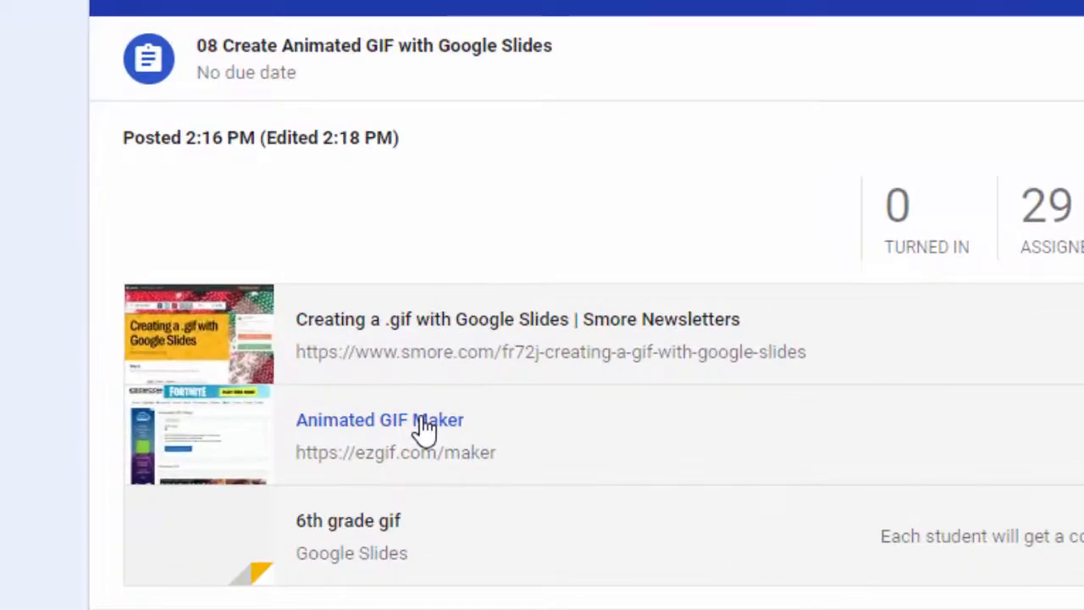
- Open the ezgif.com Animated GIF Maker link, then return to the Ms Edington slide presentation
{"action": "left_click", "coordinate": [379, 419]}
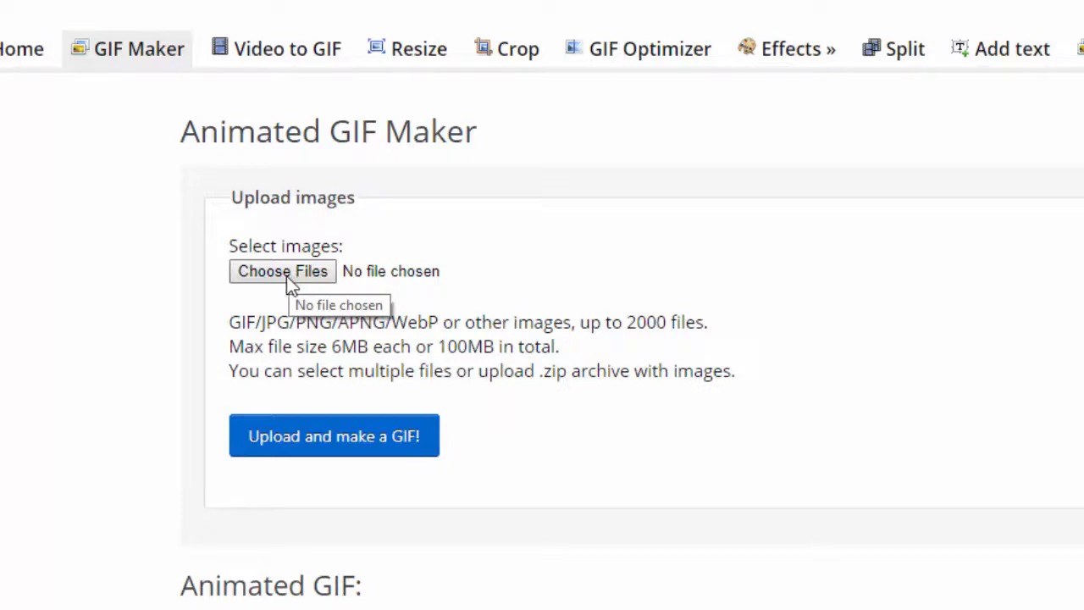
{"action": "mouse_move", "coordinate": [733, 257]}
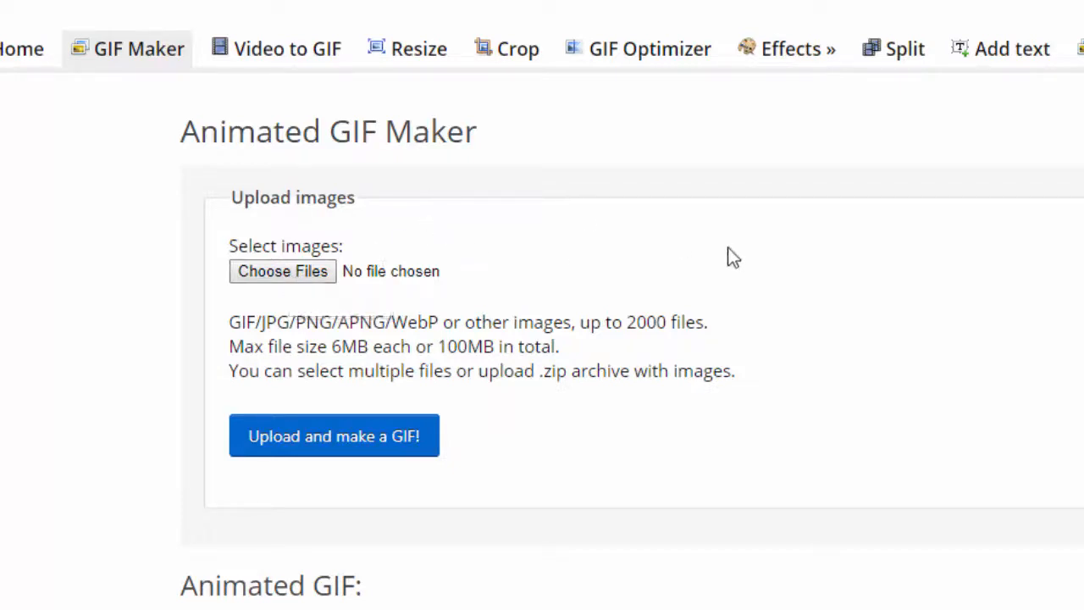
{"action": "mouse_move", "coordinate": [748, 255]}
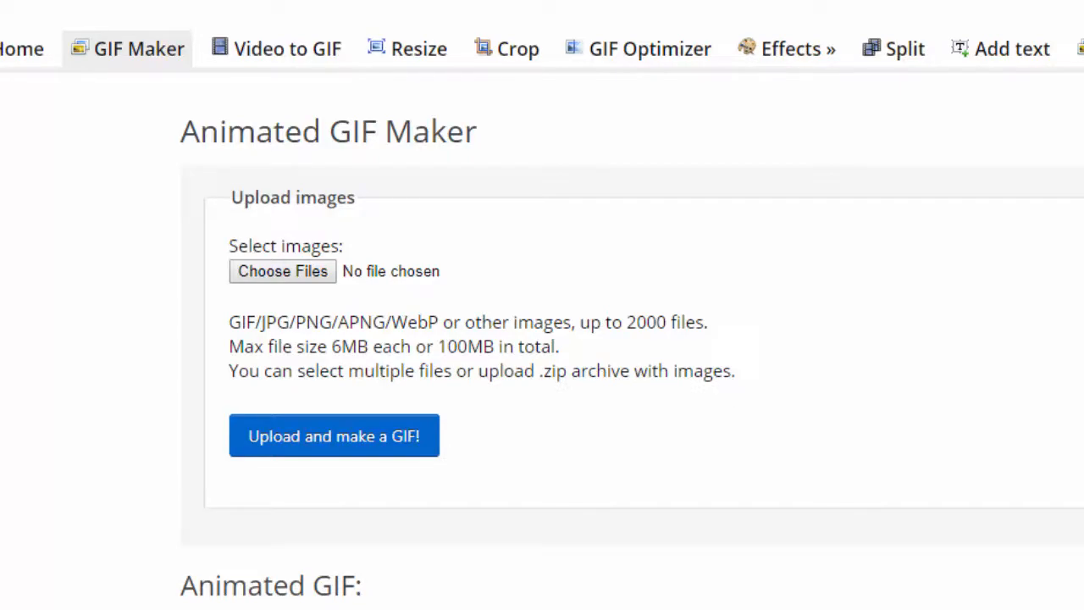
{"action": "left_click", "coordinate": [280, 9]}
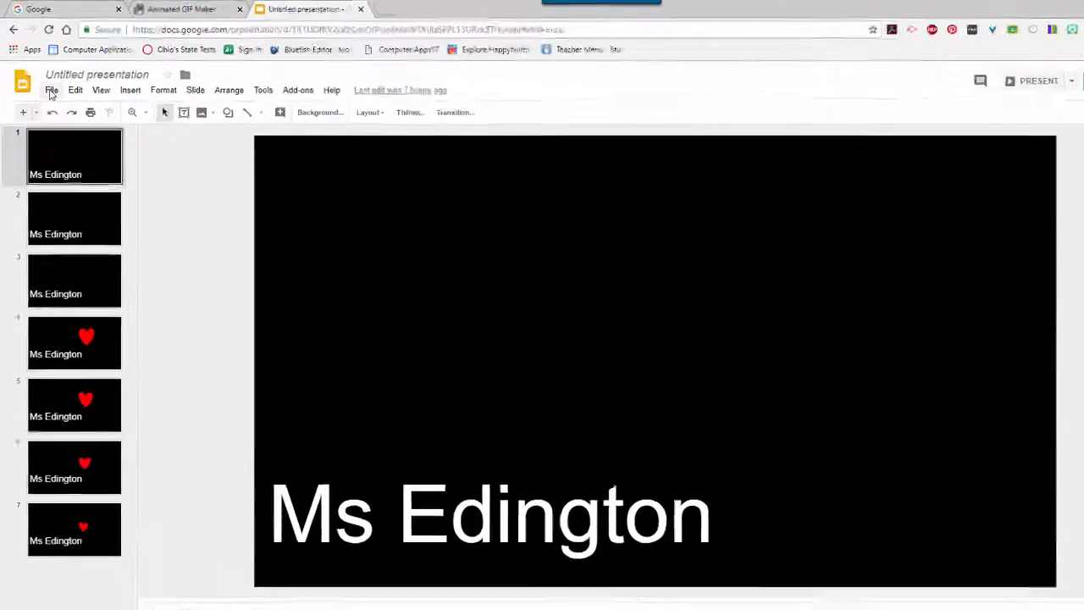
{"action": "left_click", "coordinate": [51, 90]}
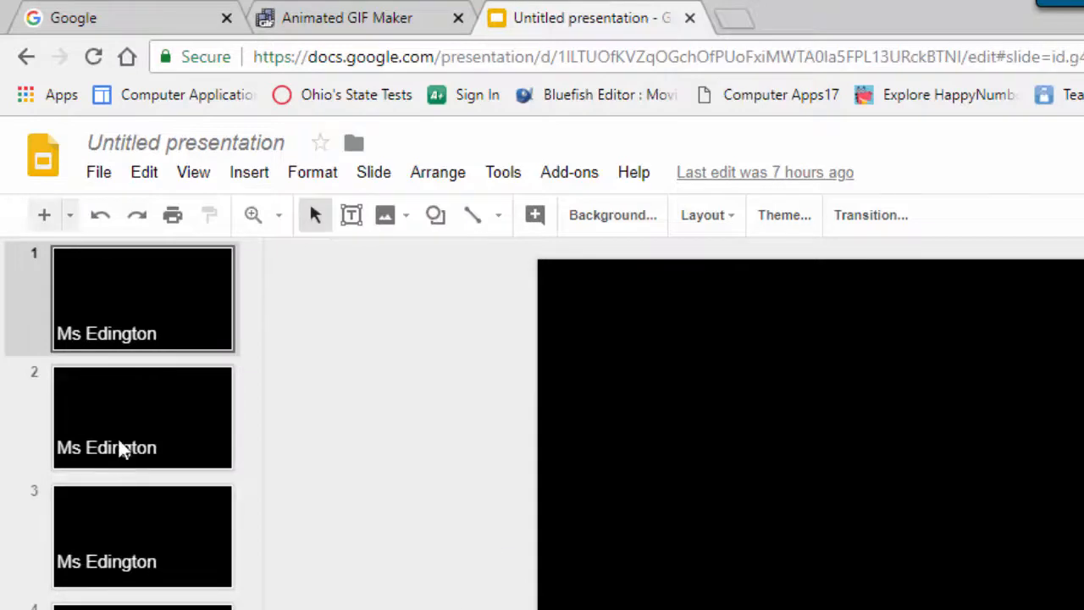
{"action": "left_click", "coordinate": [143, 416]}
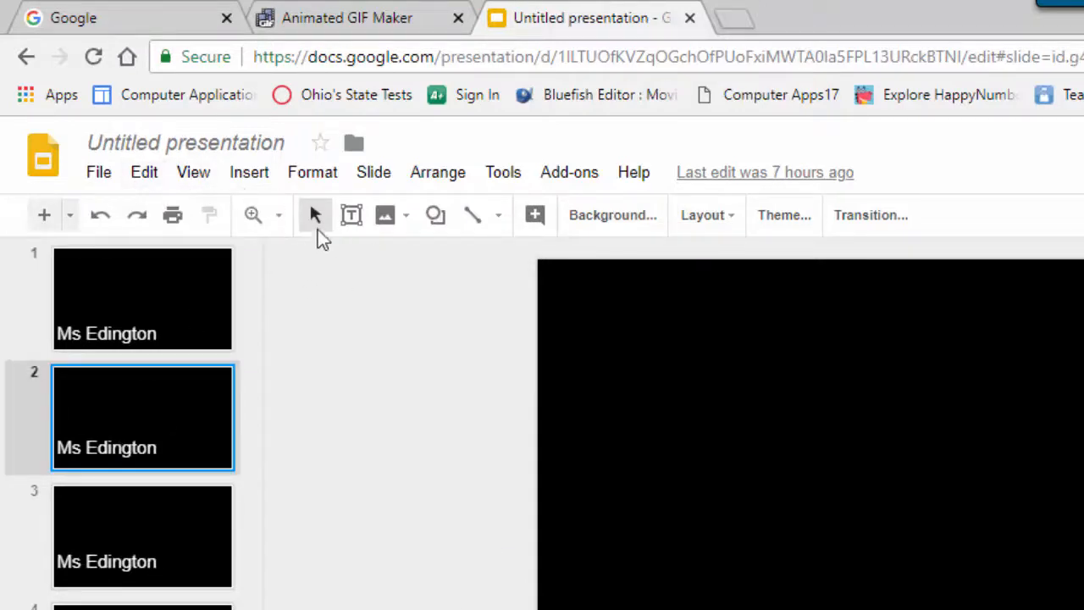
{"action": "mouse_move", "coordinate": [139, 441]}
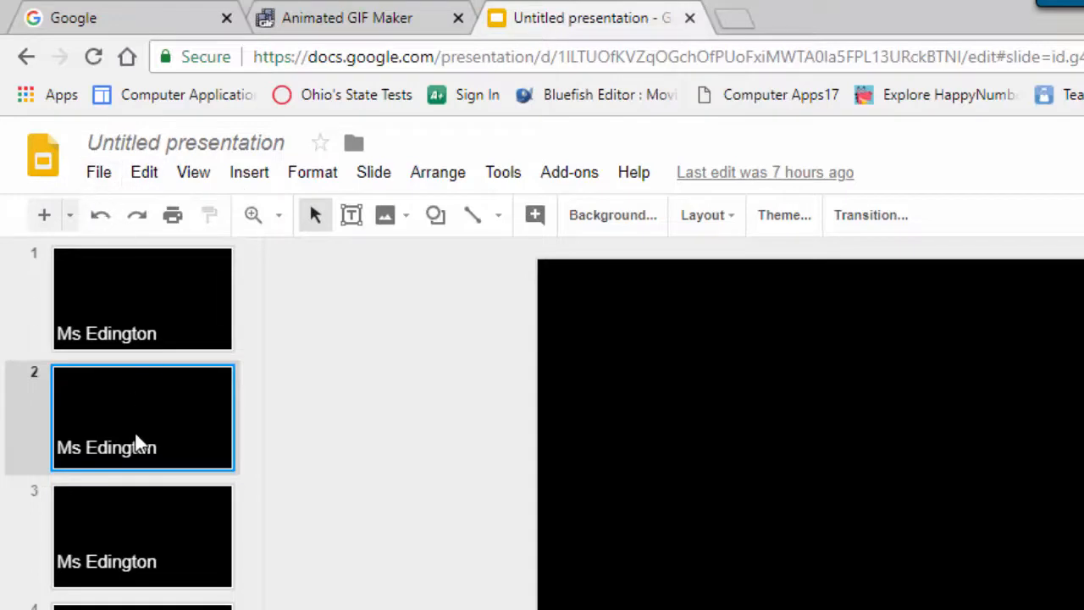
{"action": "mouse_move", "coordinate": [134, 440]}
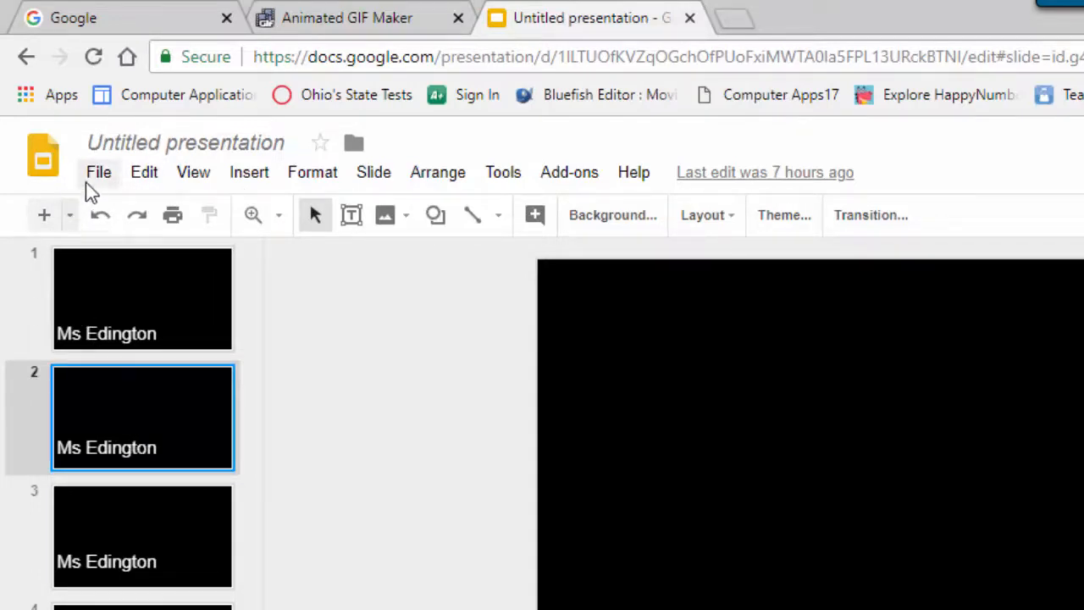
{"action": "left_click", "coordinate": [99, 172]}
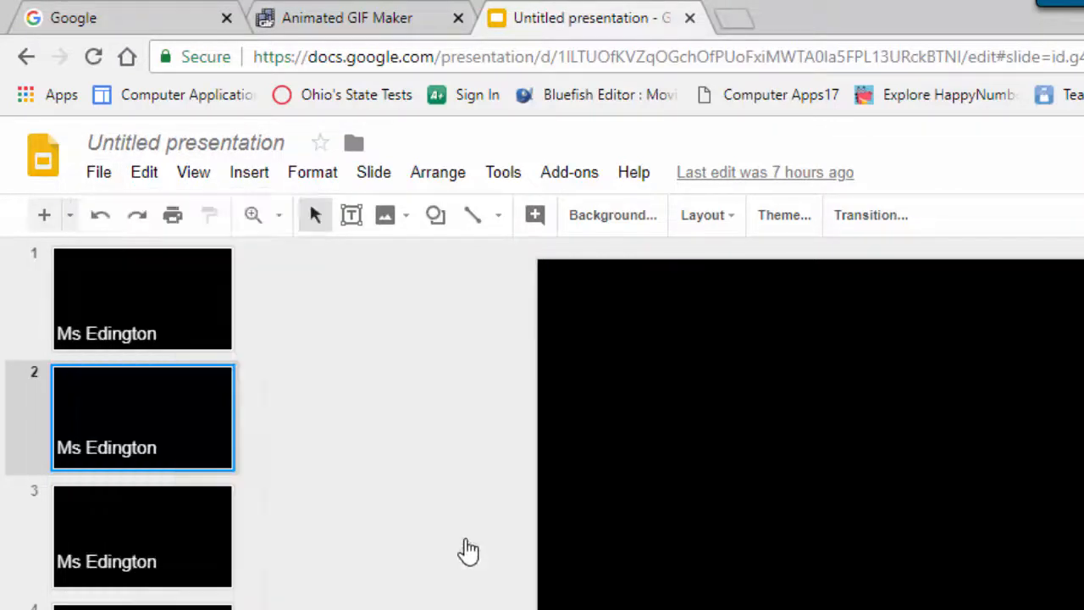
{"action": "left_click", "coordinate": [142, 536]}
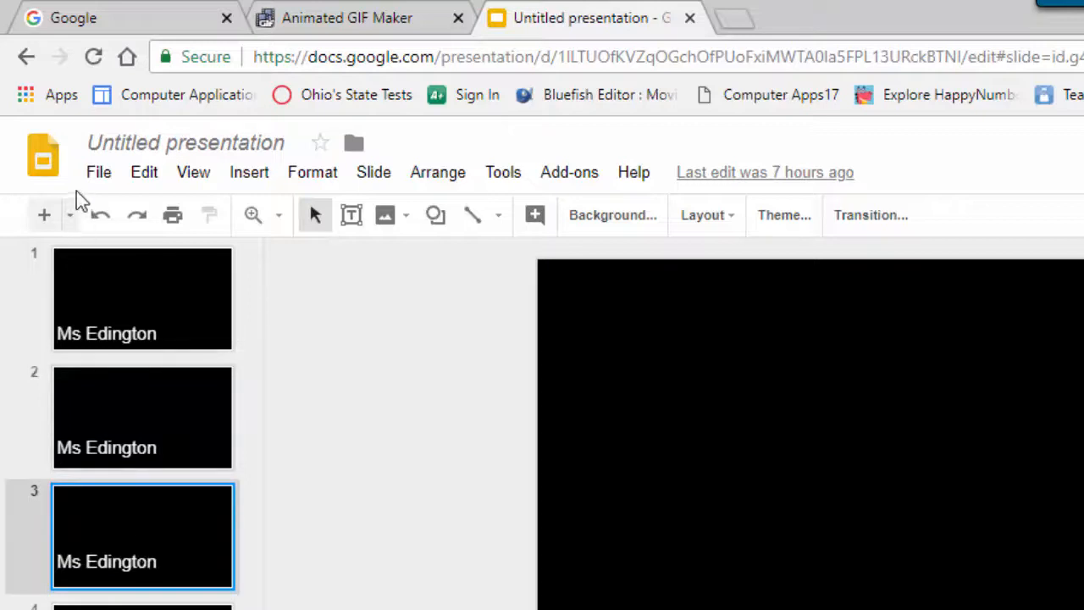
{"action": "left_click", "coordinate": [98, 172]}
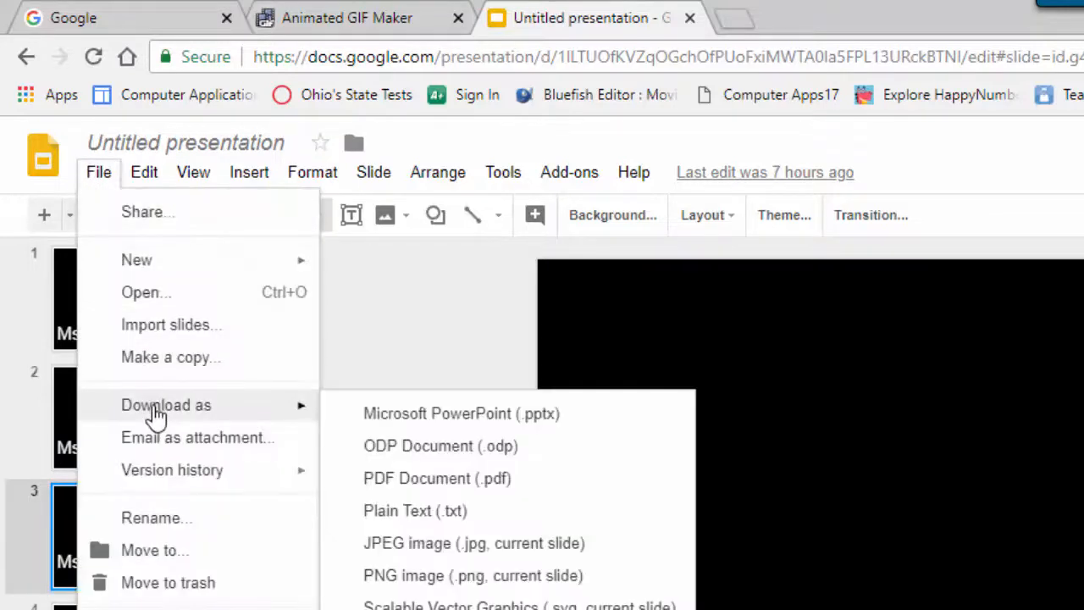
{"action": "mouse_move", "coordinate": [415, 543]}
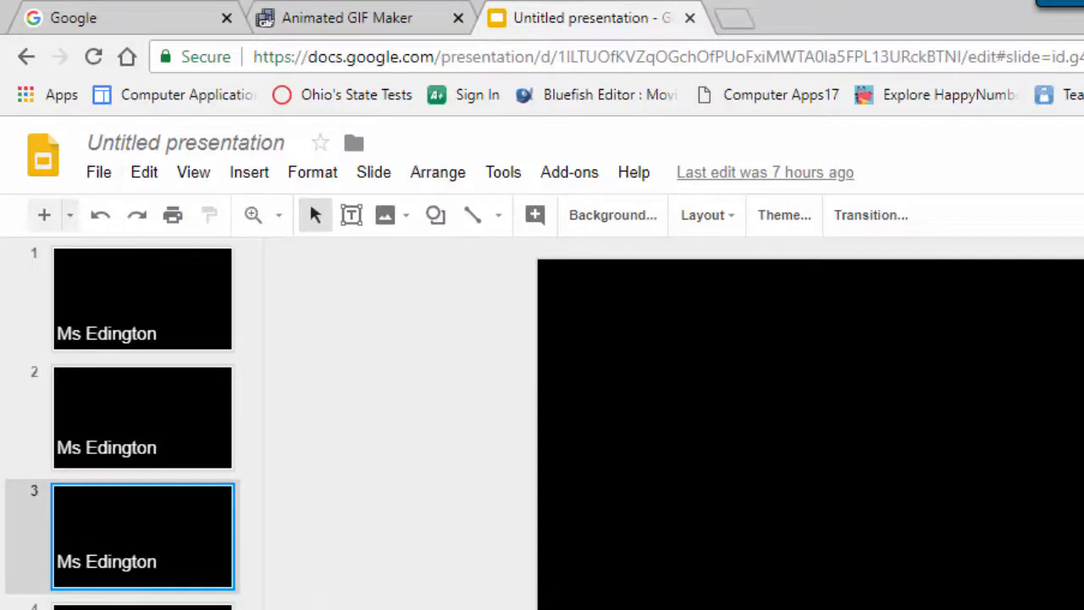
{"action": "mouse_move", "coordinate": [333, 487]}
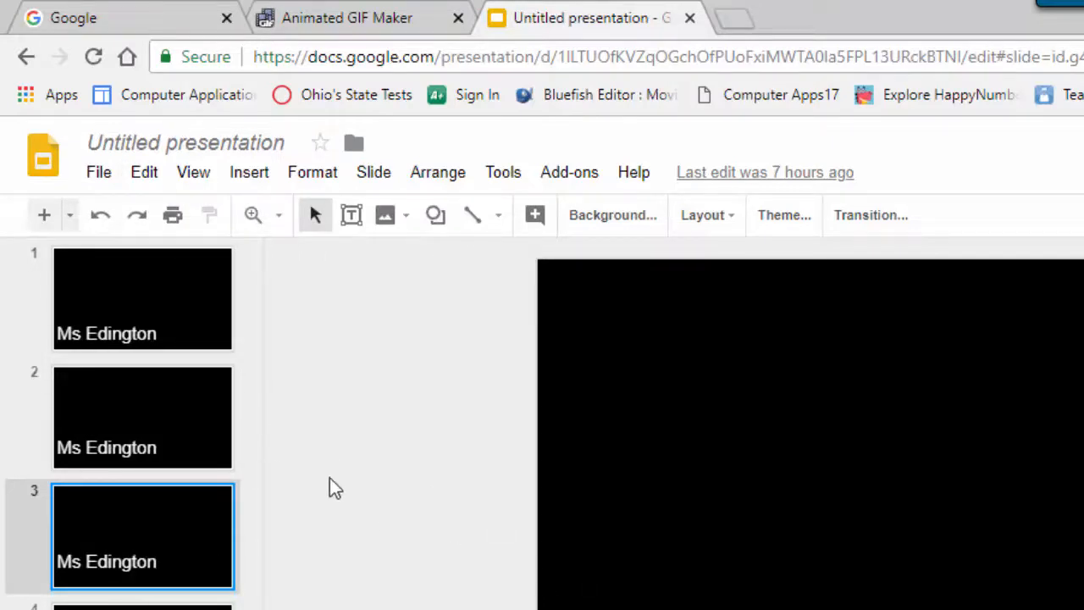
{"action": "mouse_move", "coordinate": [356, 479]}
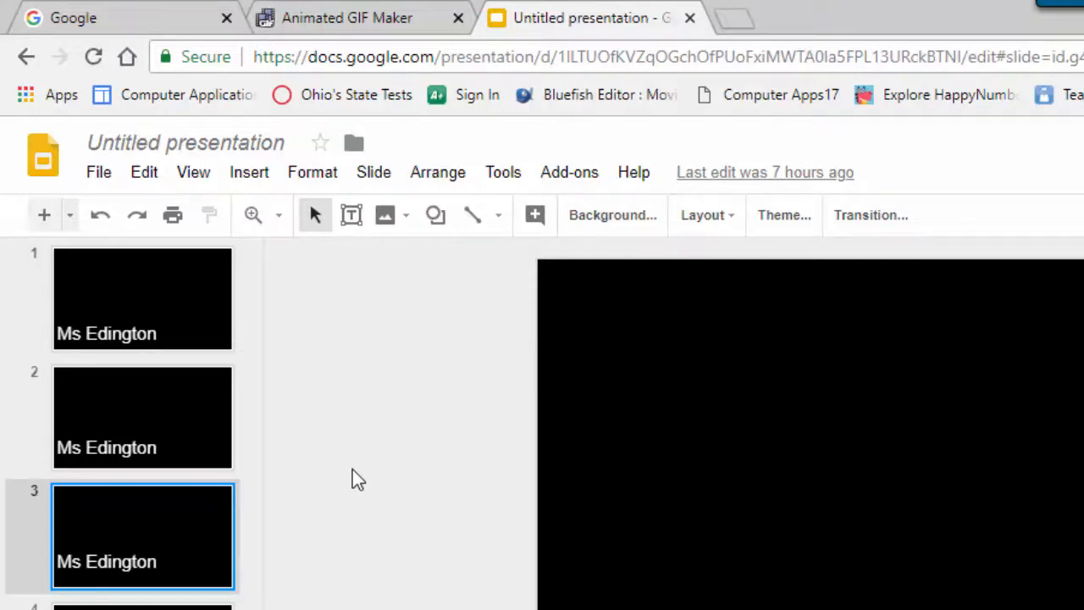
{"action": "mouse_move", "coordinate": [309, 297]}
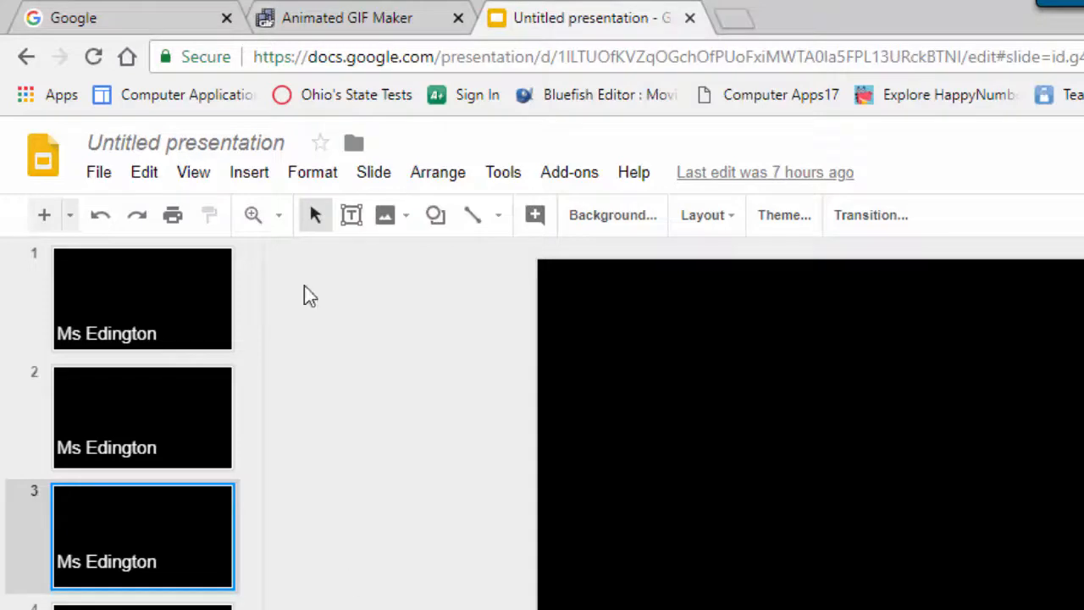
- Back on the GIF maker page, browse the drive-download folder and select Slide1 onward
{"action": "left_click", "coordinate": [347, 18]}
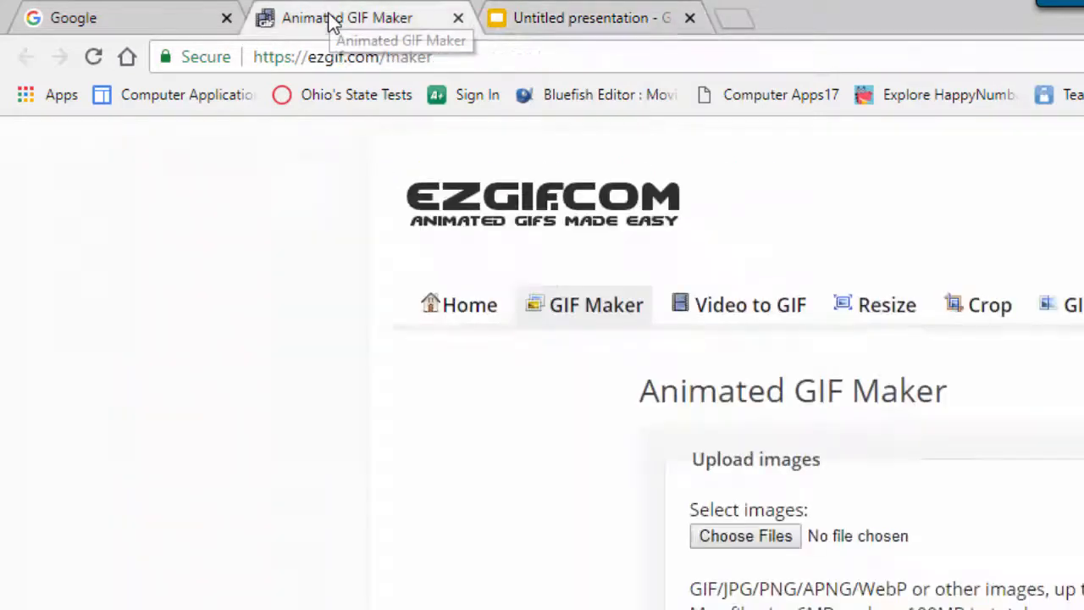
{"action": "scroll", "scroll_direction": "down", "scroll_amount": 3}
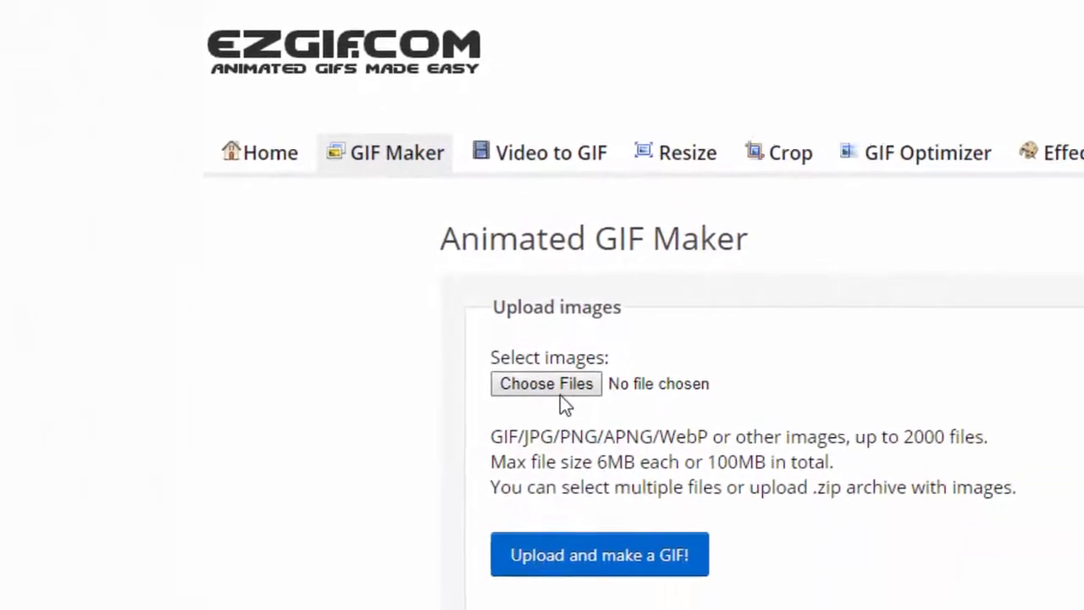
{"action": "left_click", "coordinate": [545, 383]}
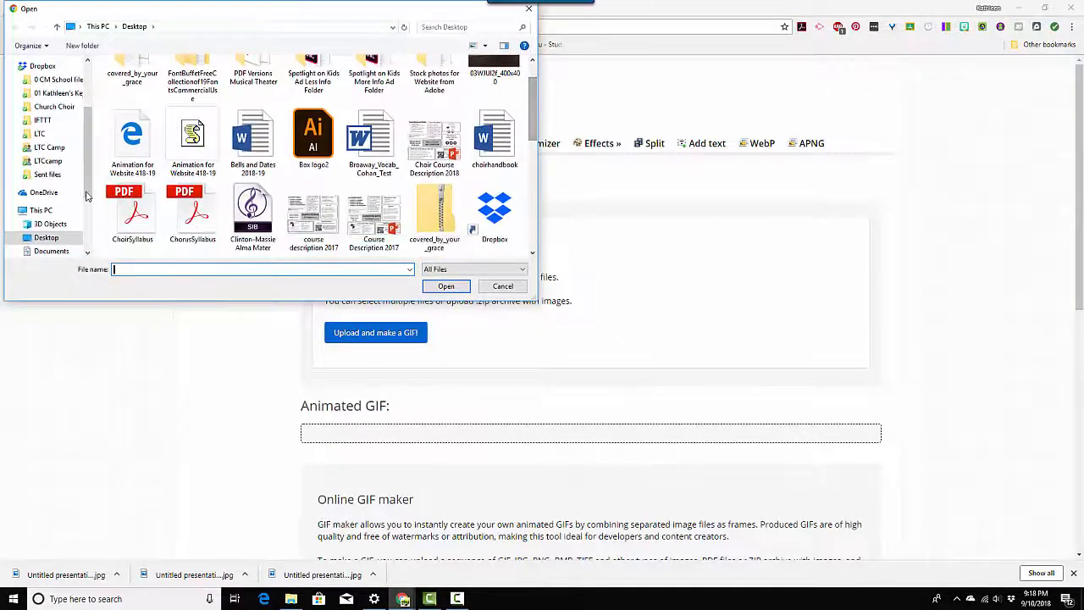
{"action": "scroll", "scroll_direction": "down", "scroll_amount": 3}
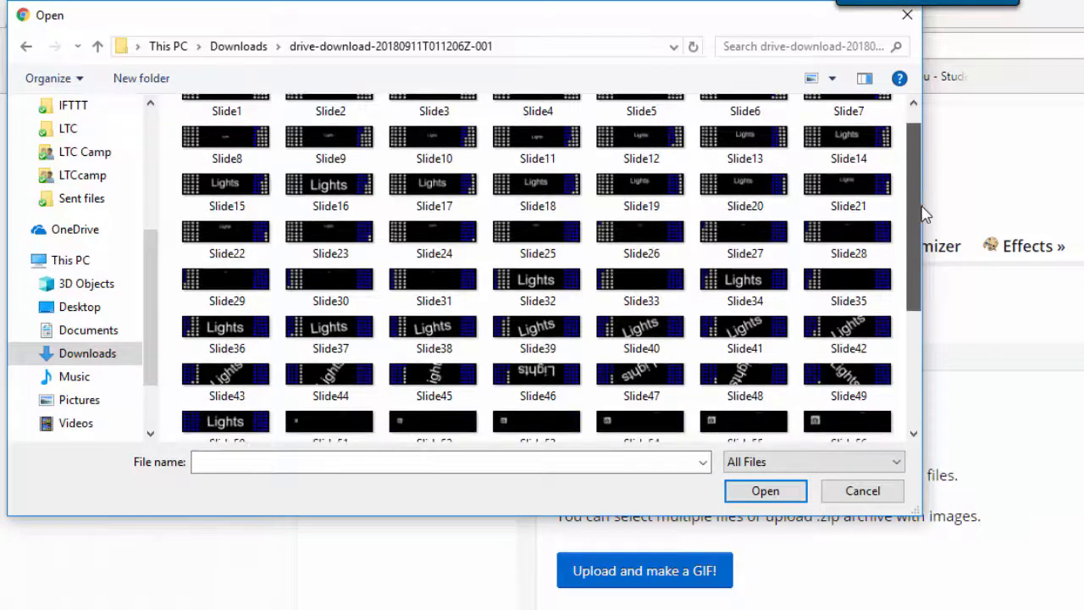
{"action": "scroll", "scroll_direction": "down", "scroll_amount": 3}
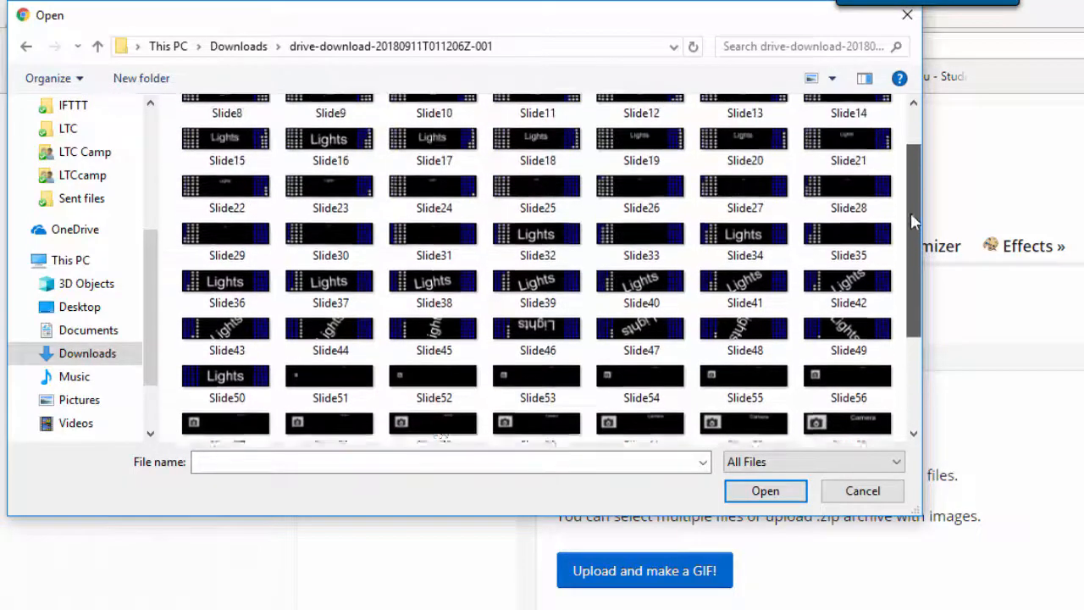
{"action": "left_click", "coordinate": [226, 119]}
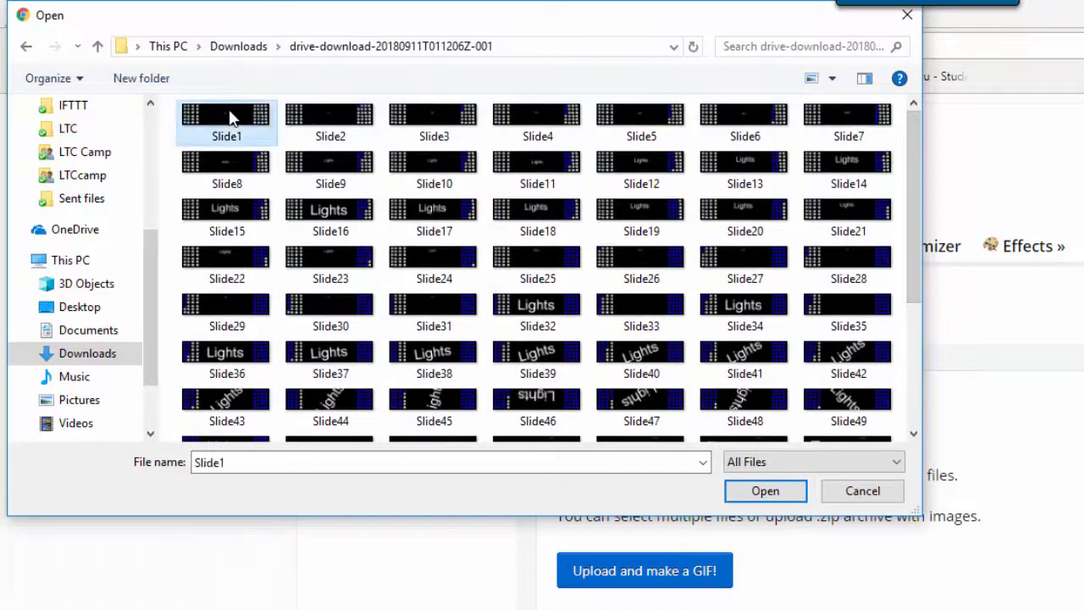
{"action": "mouse_move", "coordinate": [483, 434]}
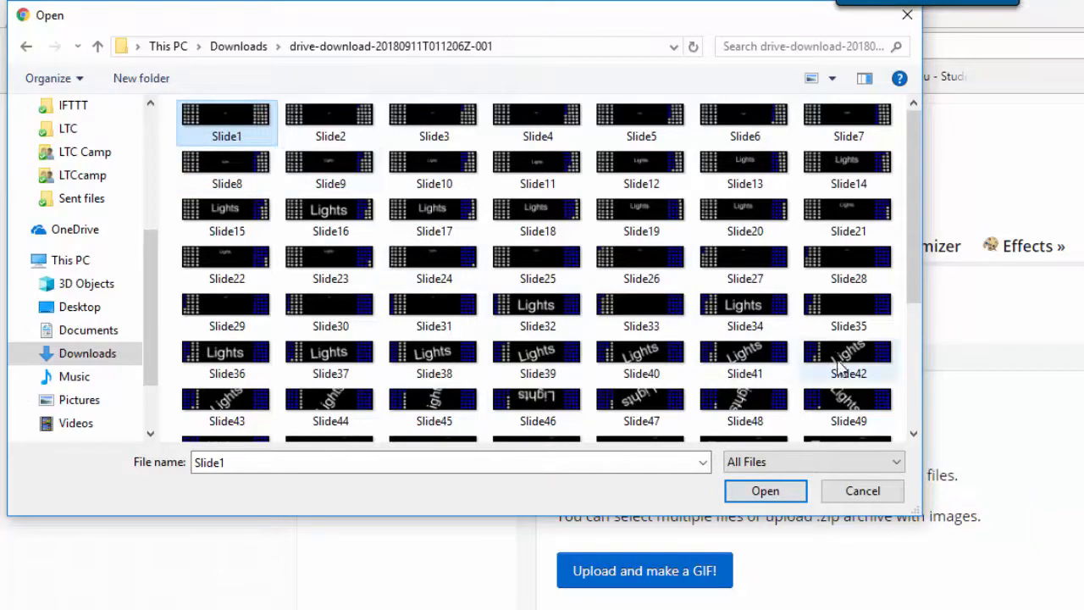
{"action": "mouse_move", "coordinate": [858, 398]}
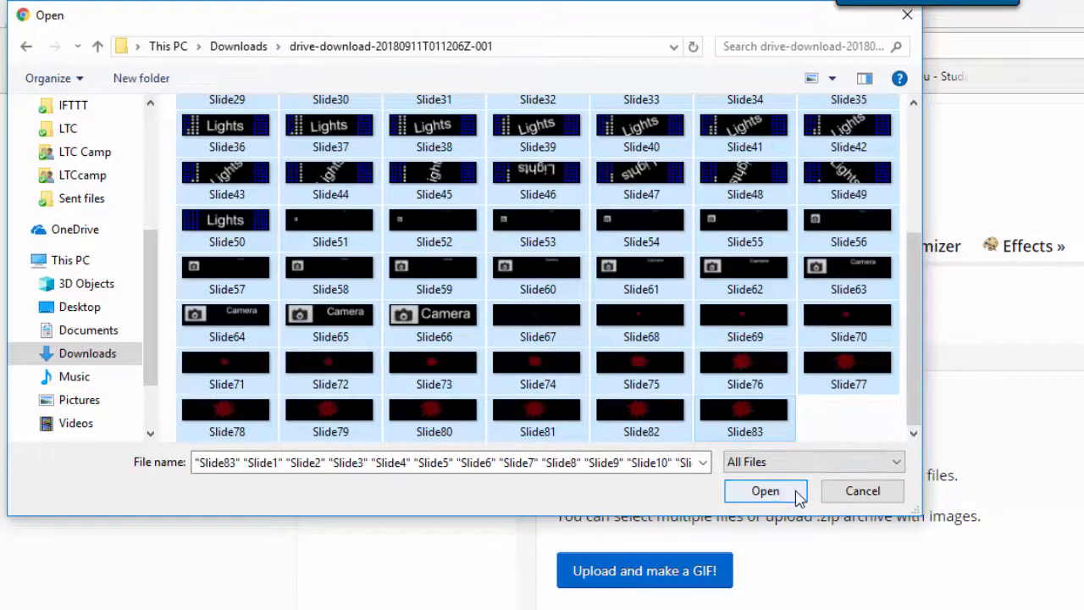
- Upload all 83 slide images and scroll through the frames, each at delay 20, to the GIF options
{"action": "left_click", "coordinate": [765, 491]}
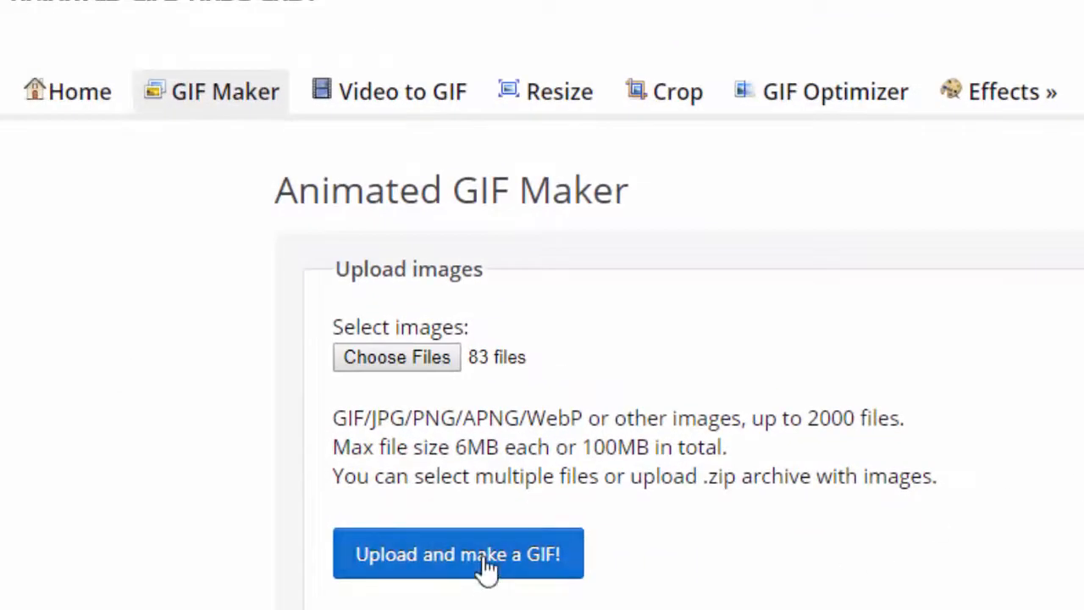
{"action": "left_click", "coordinate": [458, 554]}
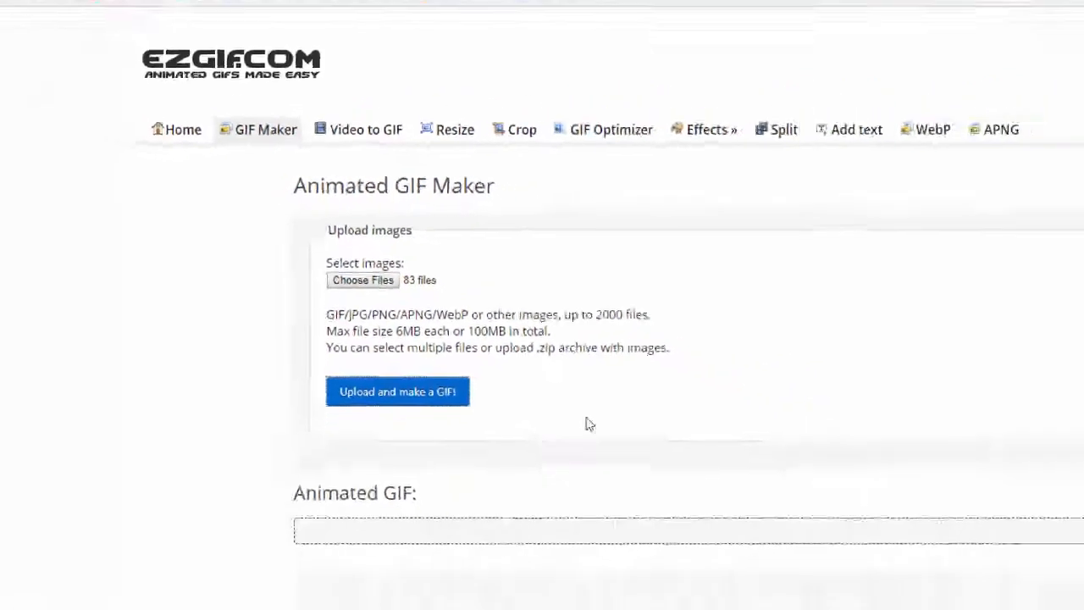
{"action": "left_click", "coordinate": [398, 391]}
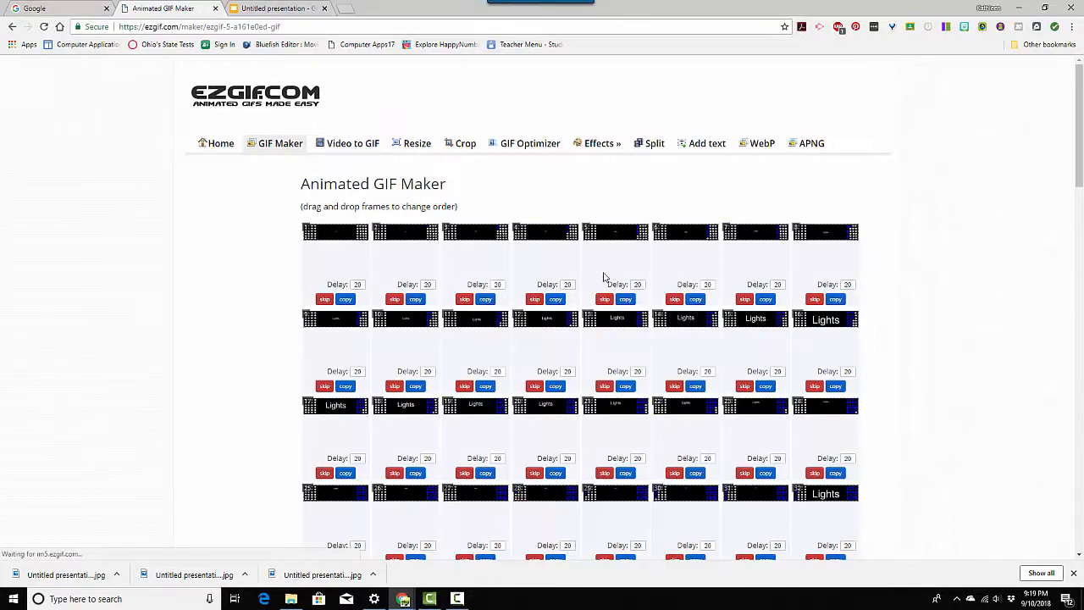
{"action": "scroll", "scroll_direction": "down", "scroll_amount": 3}
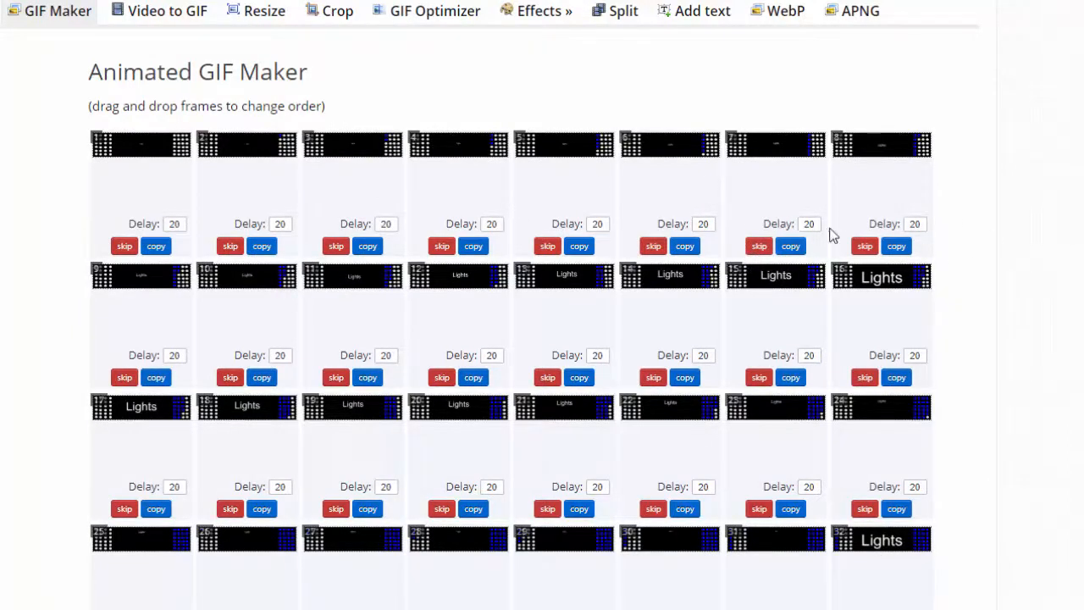
{"action": "scroll", "scroll_direction": "down", "scroll_amount": 3}
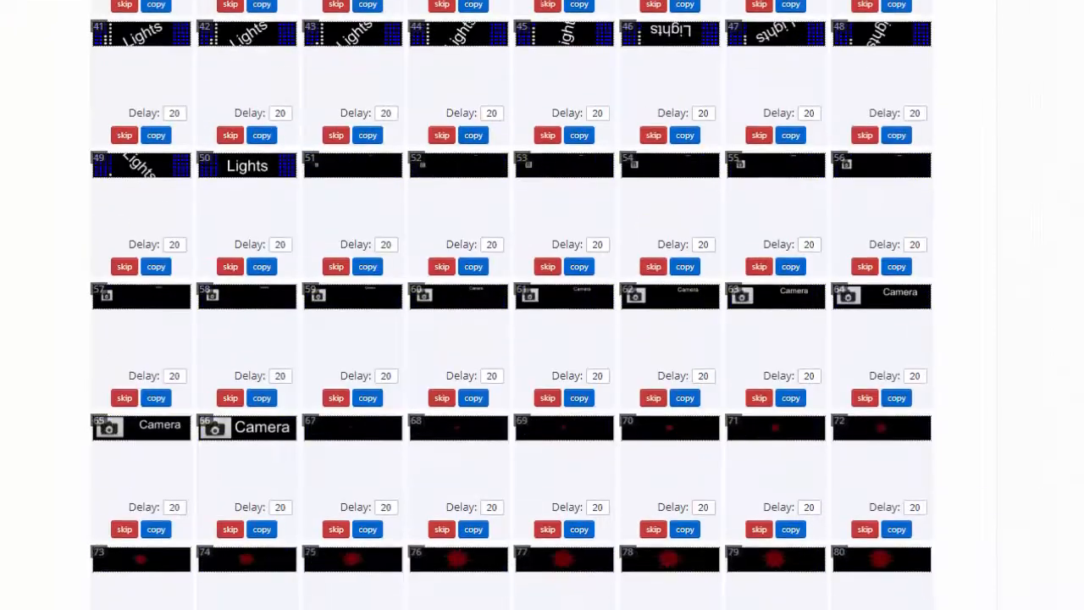
{"action": "scroll", "scroll_direction": "down", "scroll_amount": 3}
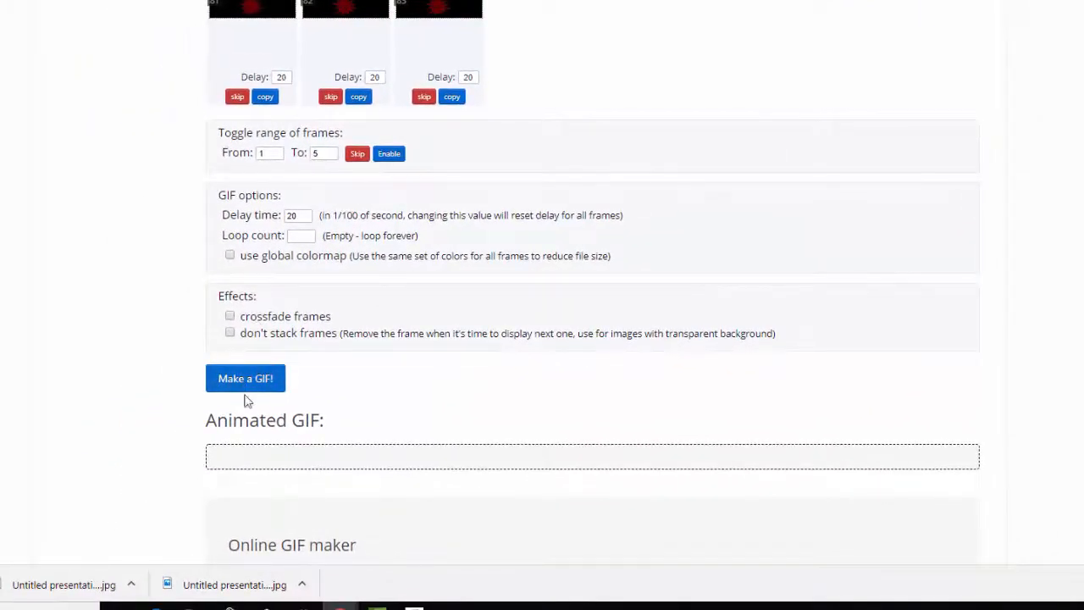
- Generate the 83-frame 800×200 Lights GIF and save the result
{"action": "left_click", "coordinate": [245, 378]}
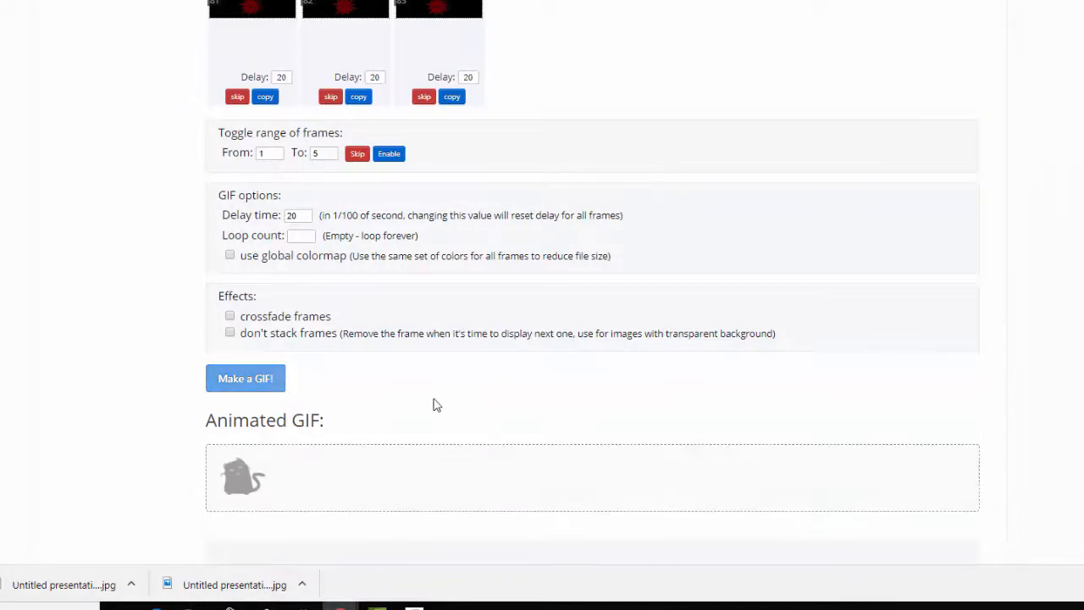
{"action": "mouse_move", "coordinate": [245, 500]}
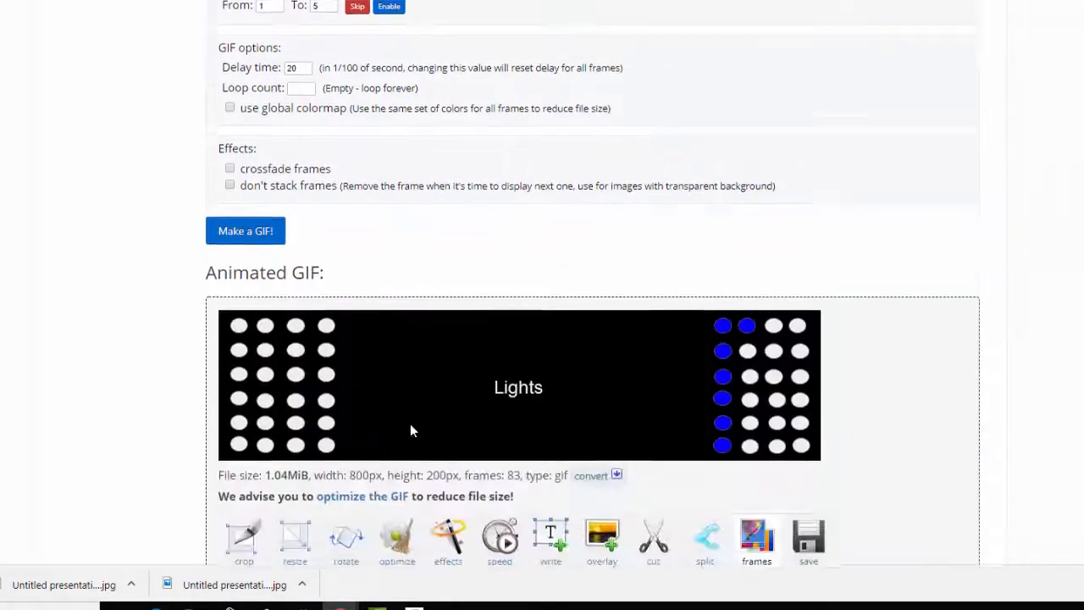
{"action": "scroll", "scroll_direction": "down", "scroll_amount": 3}
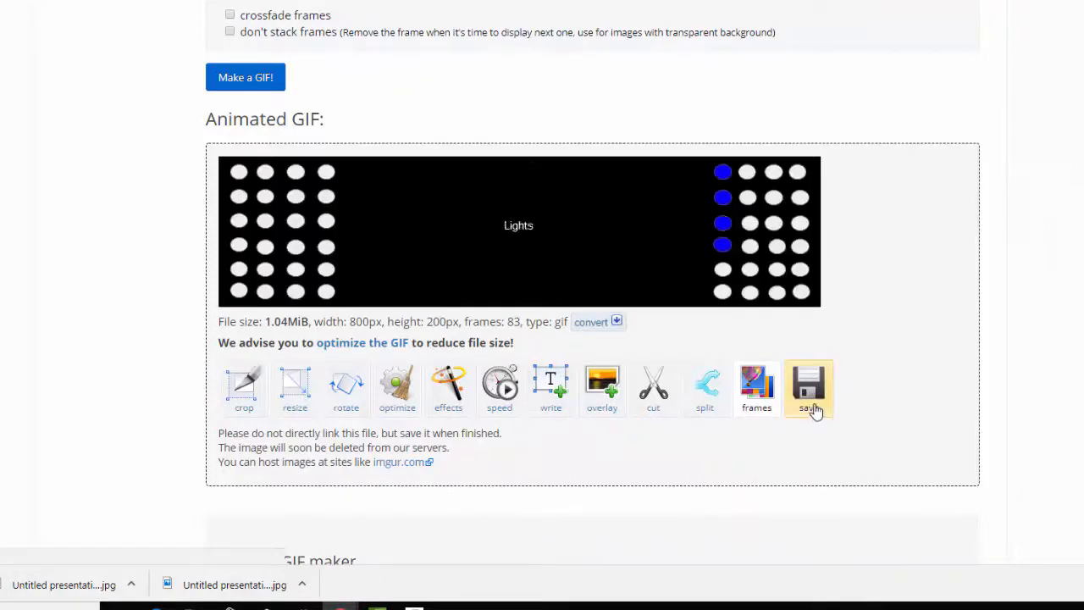
{"action": "left_click", "coordinate": [808, 387]}
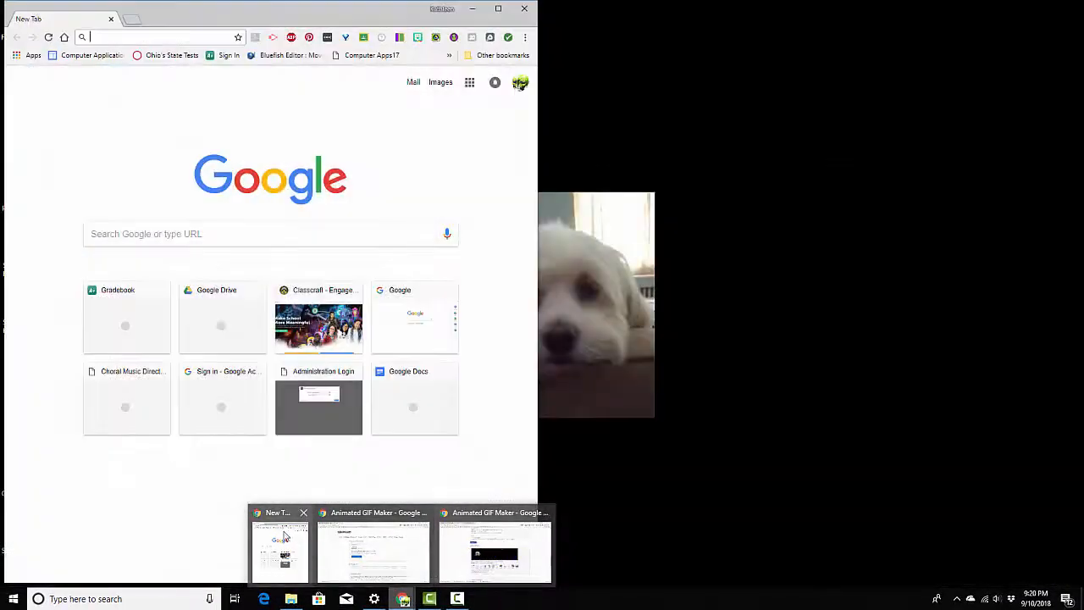
- Switch to the browser window showing the Week 5 Sixth Grade GIF assignment
{"action": "left_click", "coordinate": [373, 547]}
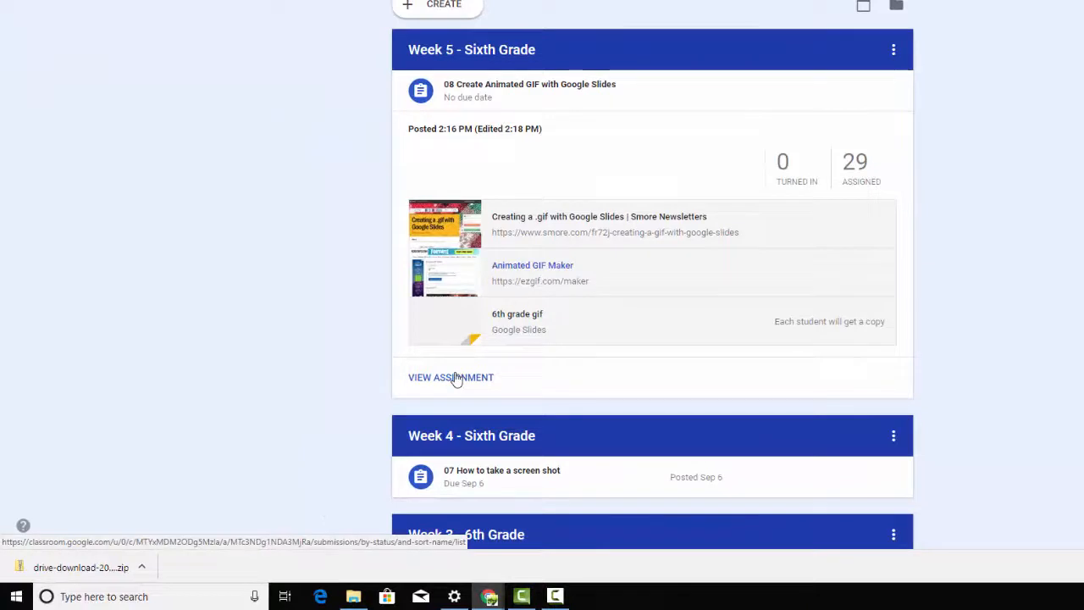
{"action": "mouse_move", "coordinate": [139, 475]}
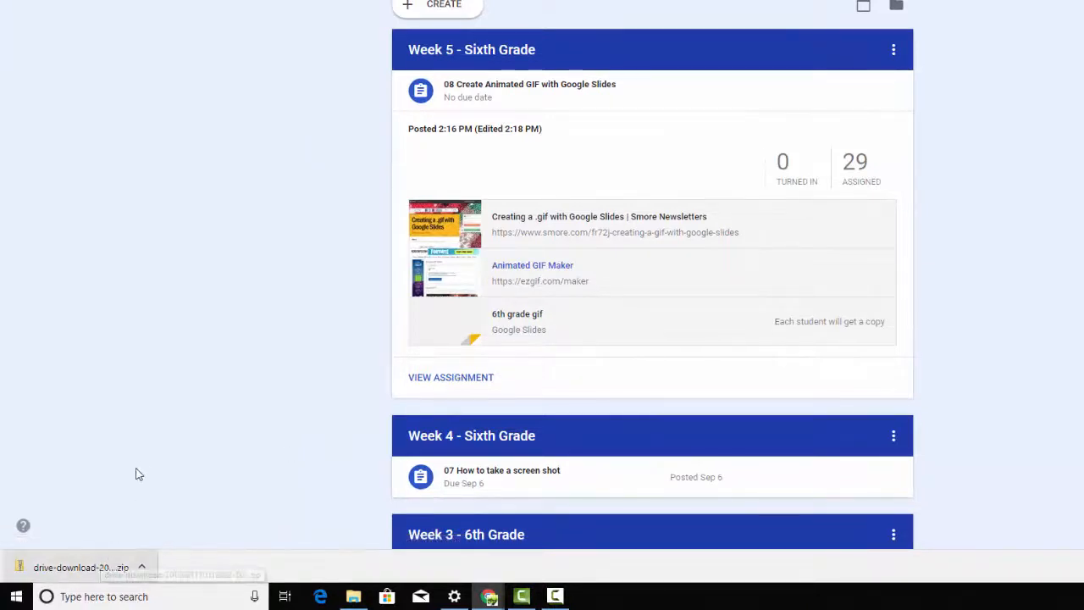
{"action": "mouse_move", "coordinate": [163, 504]}
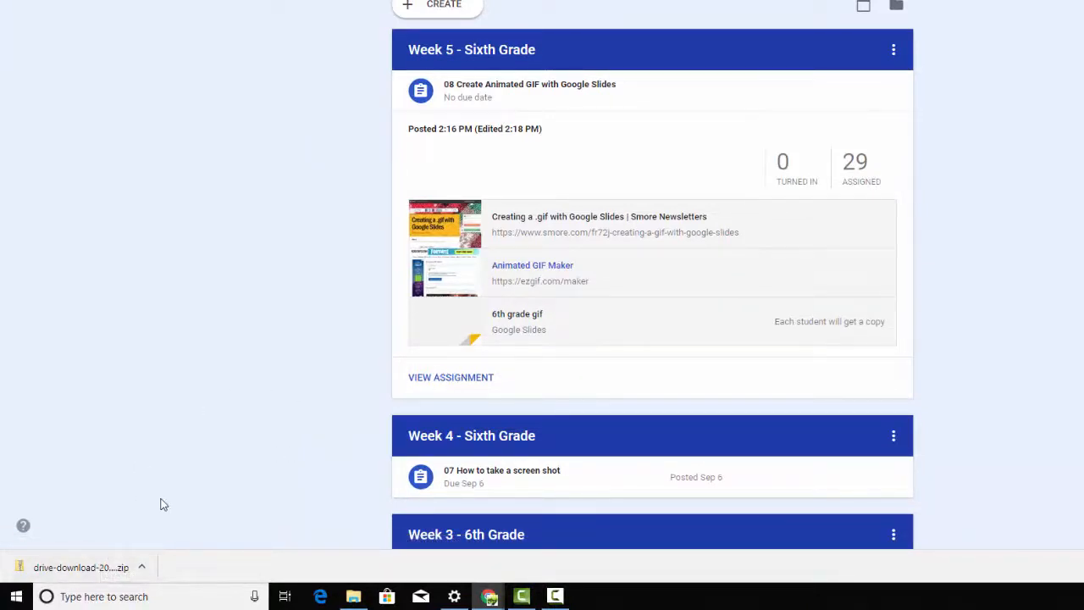
{"action": "mouse_move", "coordinate": [523, 269]}
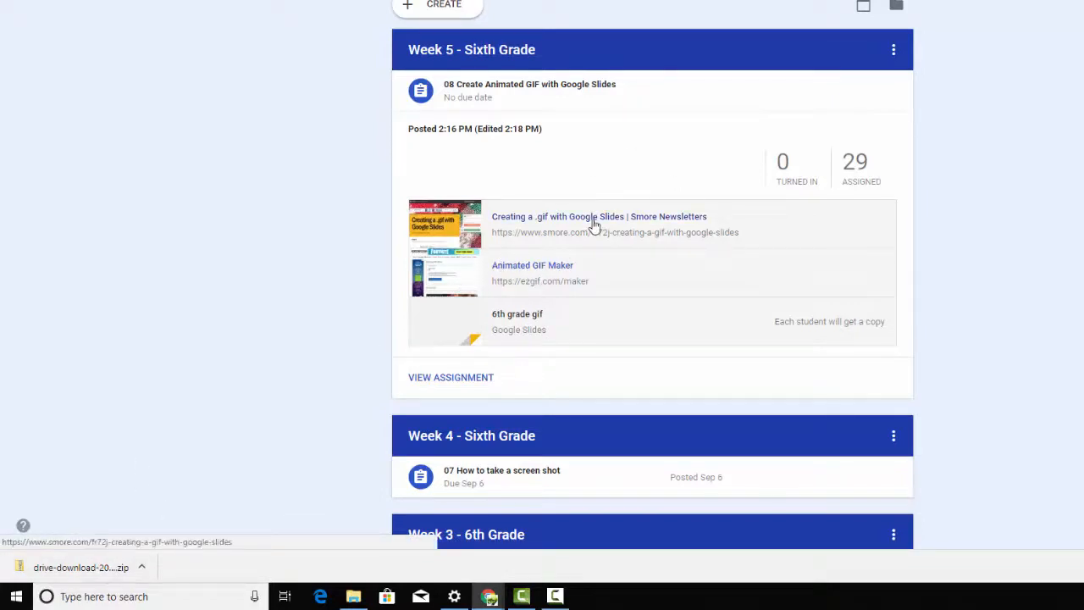
{"action": "mouse_move", "coordinate": [665, 320]}
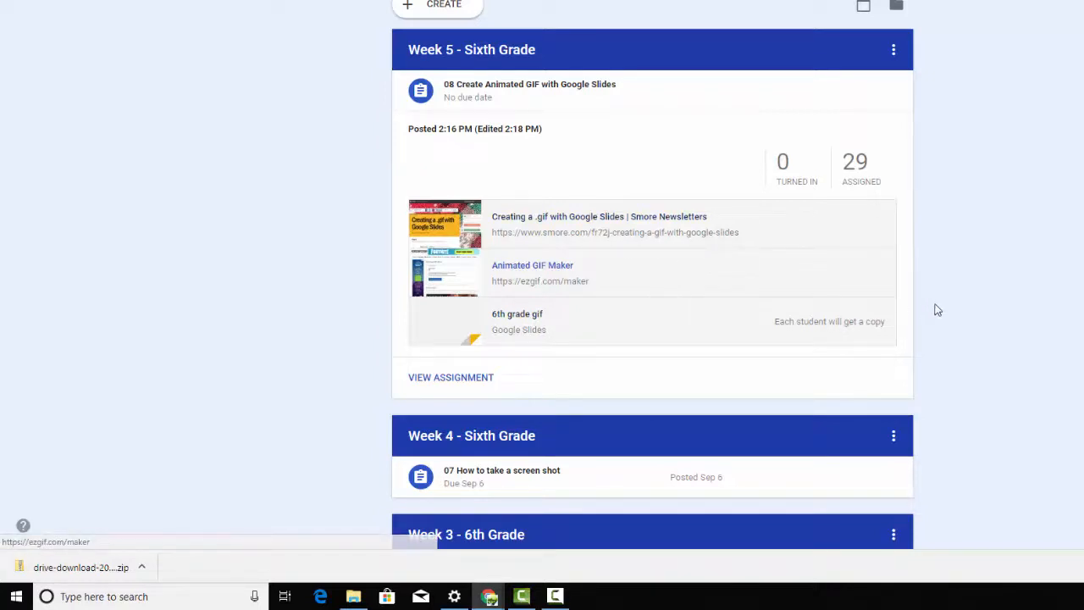
{"action": "mouse_move", "coordinate": [953, 307]}
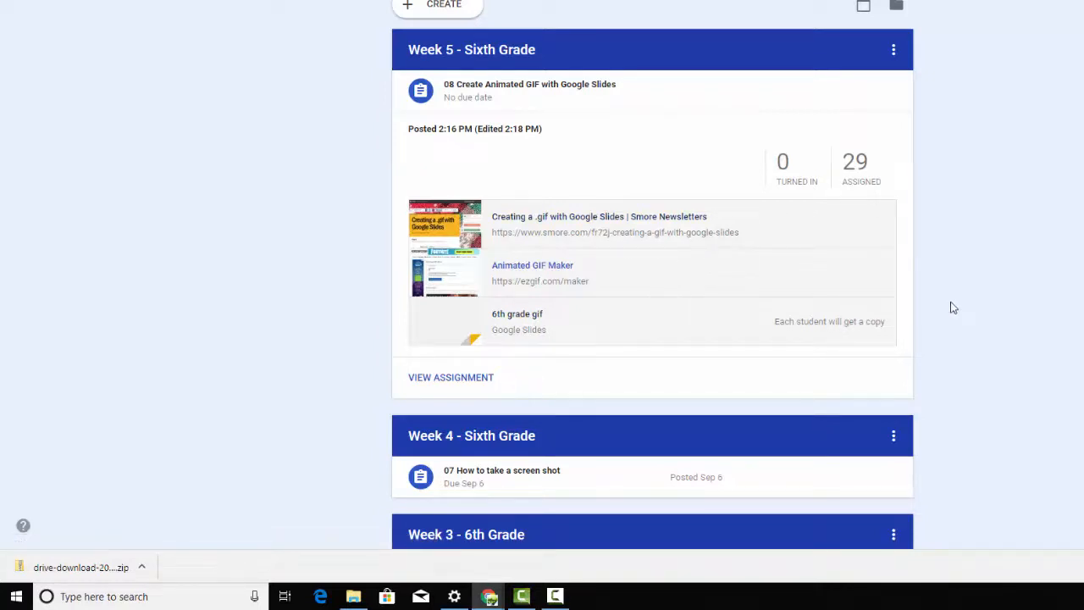